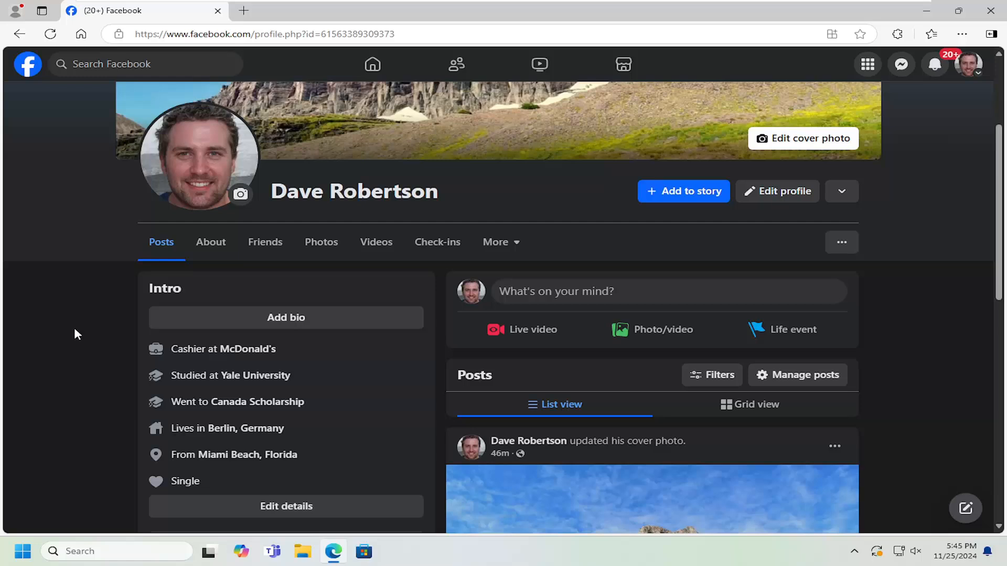
mouse_move(83, 326)
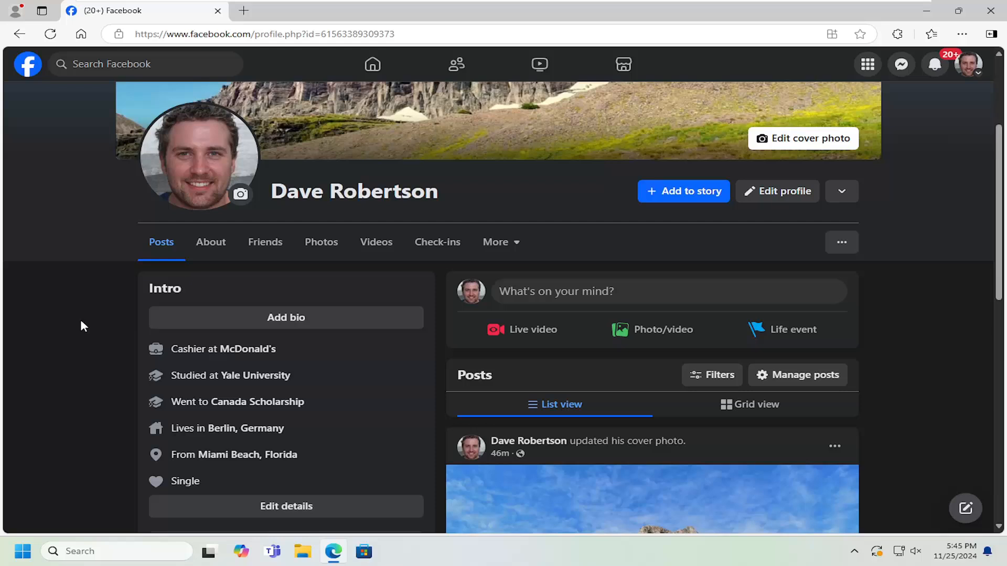
mouse_move(119, 162)
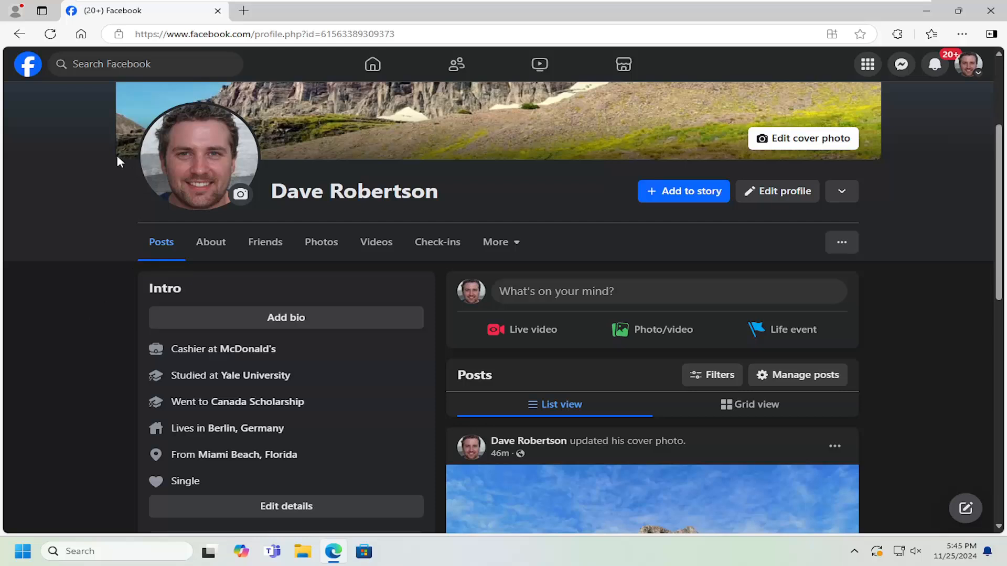
mouse_move(97, 288)
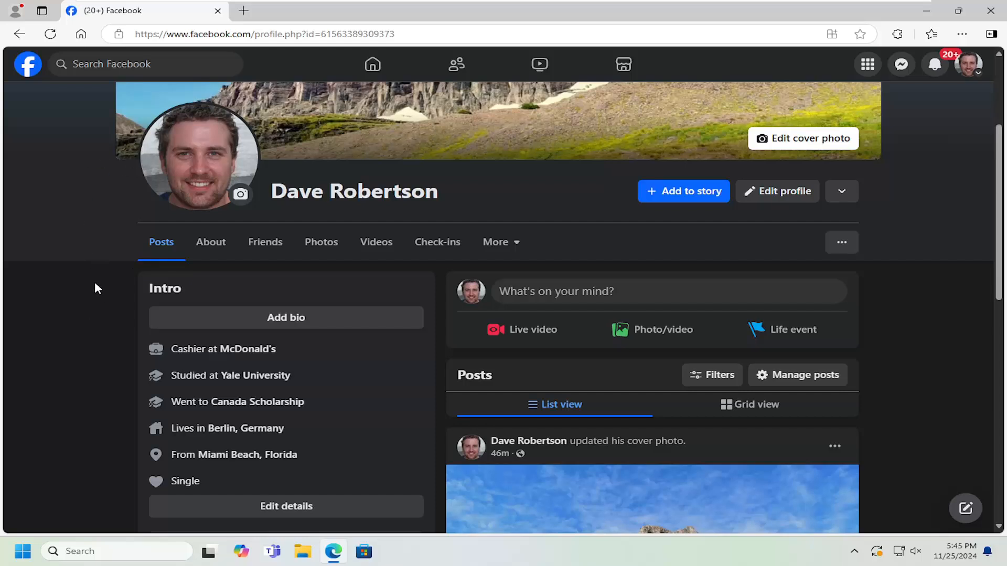
- Show the About page's Family and relationships section, with relationship status single
left_click(211, 243)
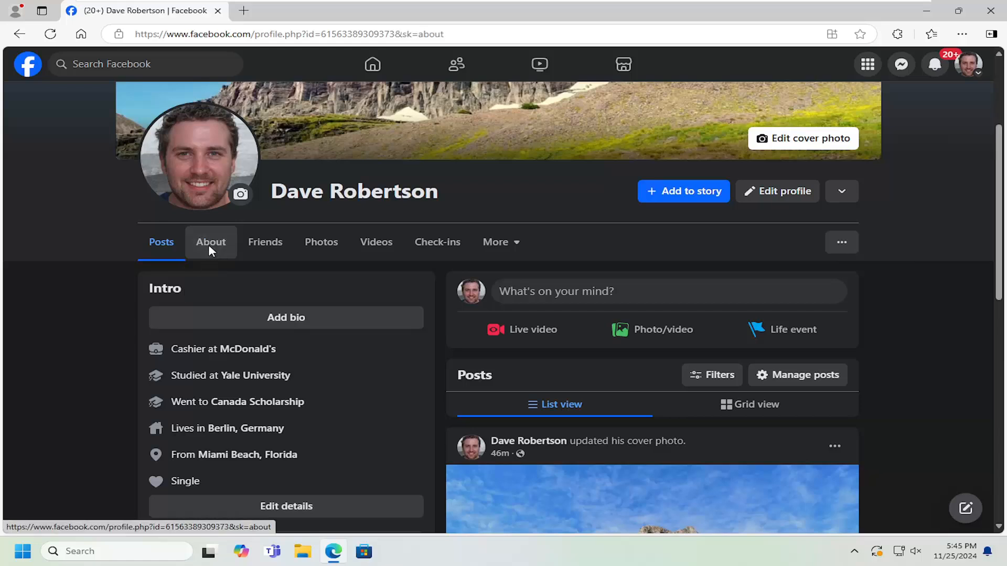
left_click(211, 242)
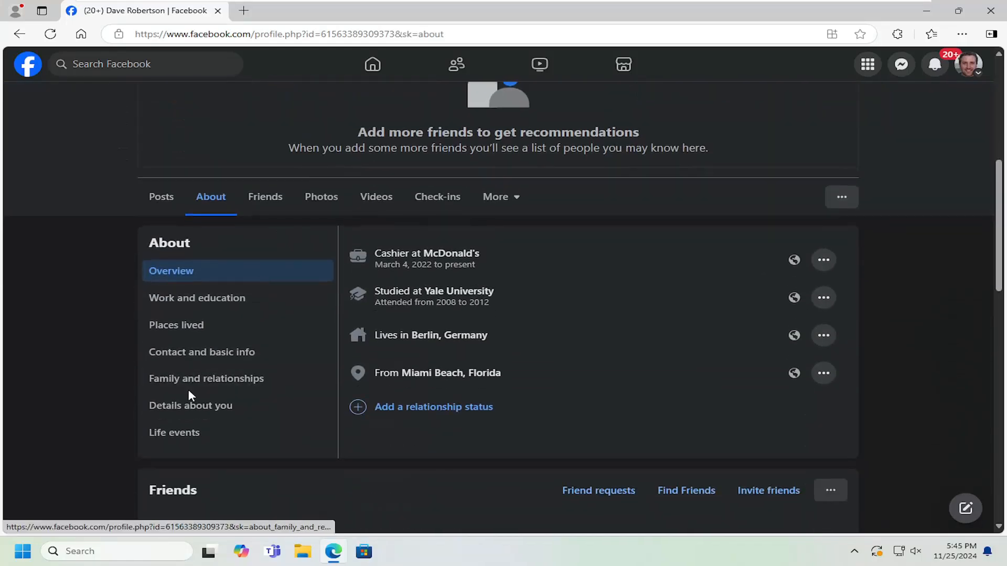
left_click(206, 379)
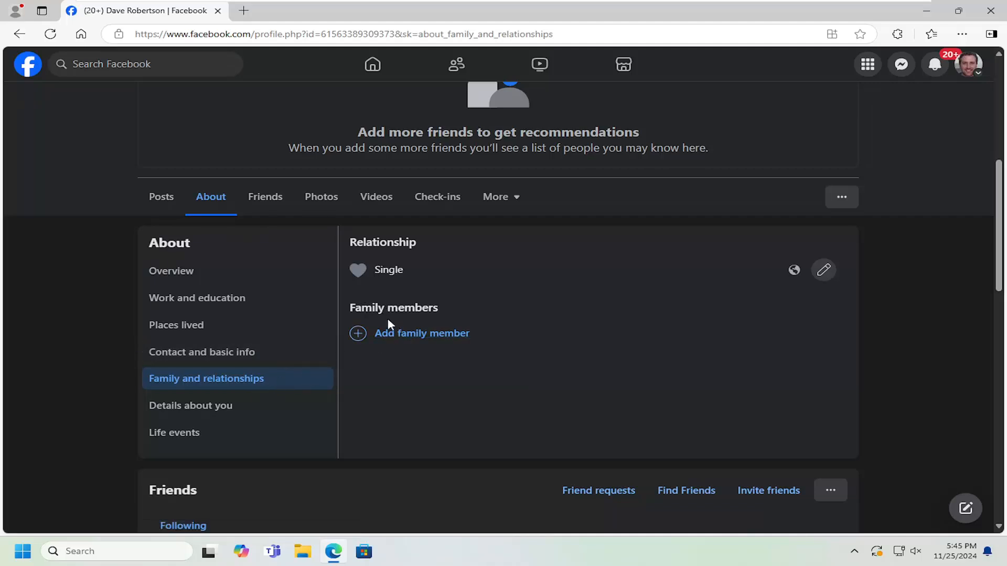
- Open the Add family member form, leaving the Family Member name empty after erasing typed letters
left_click(422, 334)
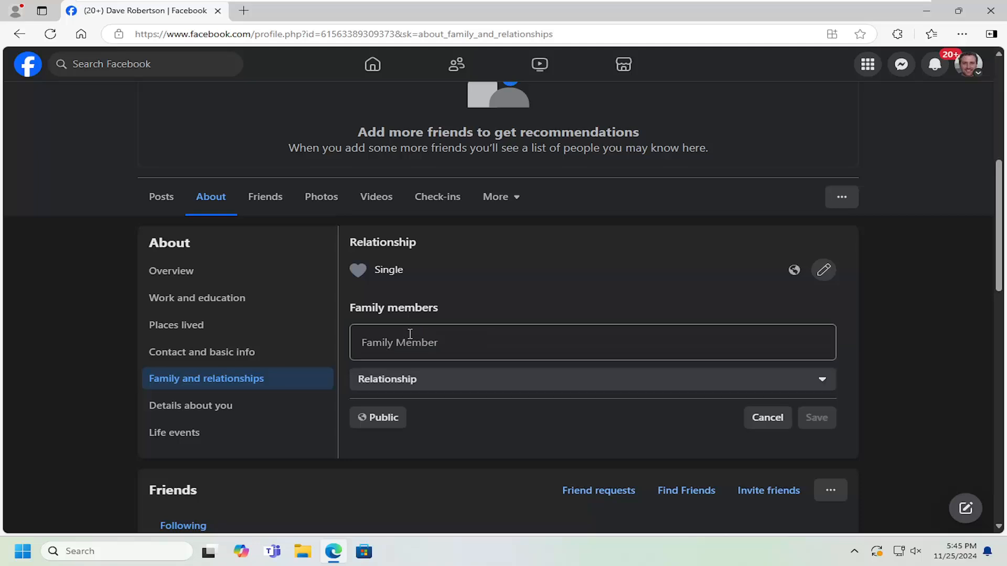
left_click(591, 341)
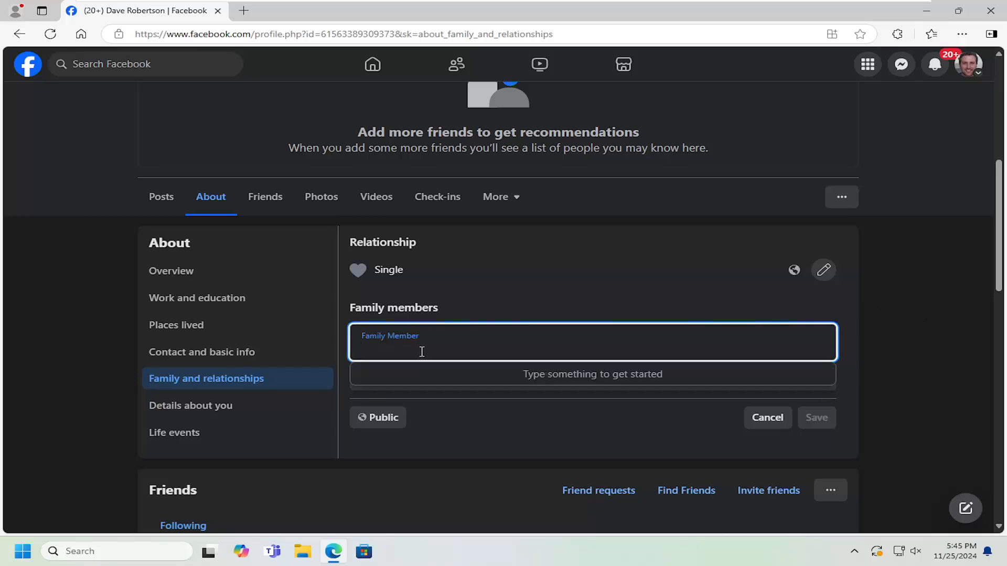
type("tr")
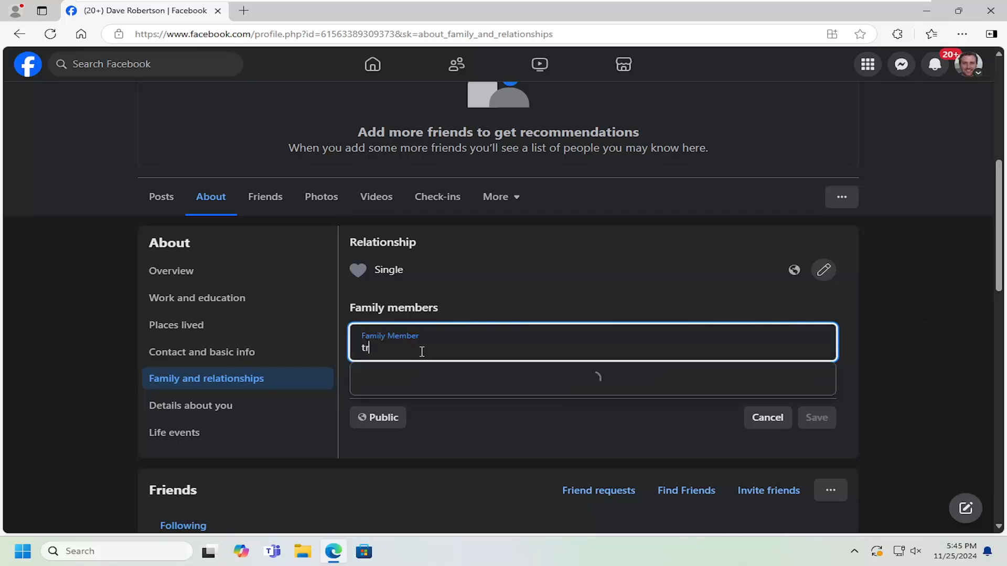
key("Backspace")
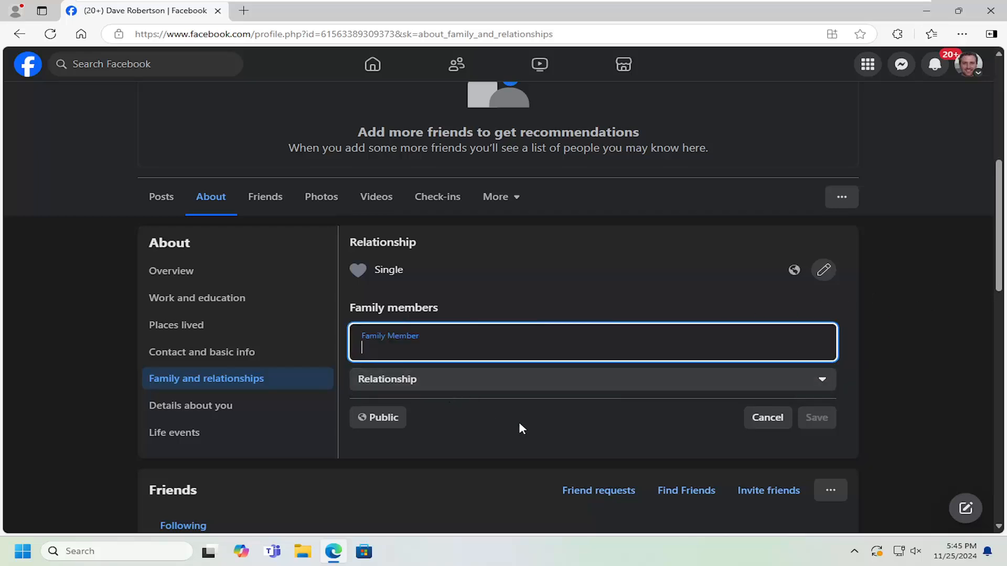
left_click(591, 379)
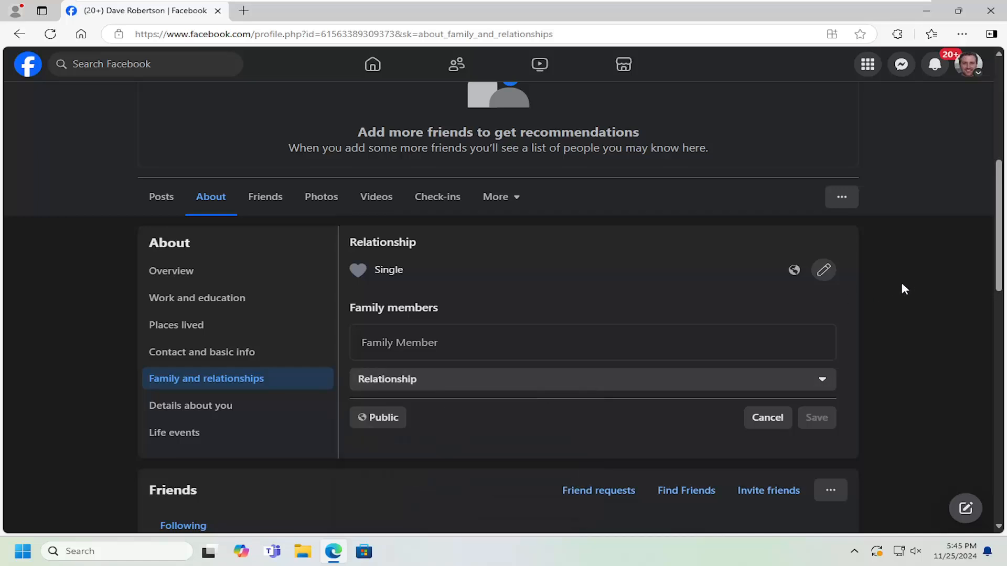
mouse_move(816, 417)
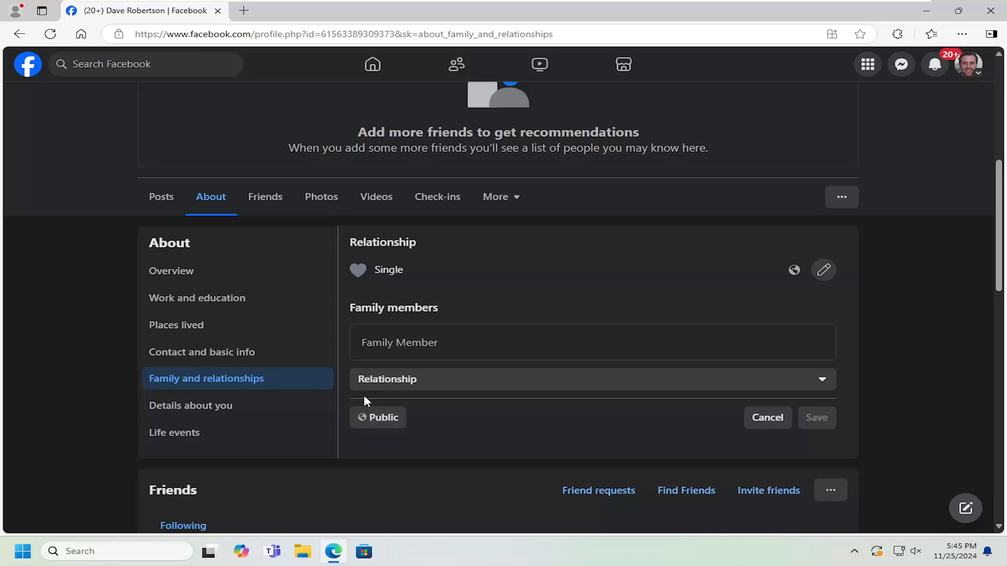
mouse_move(436, 378)
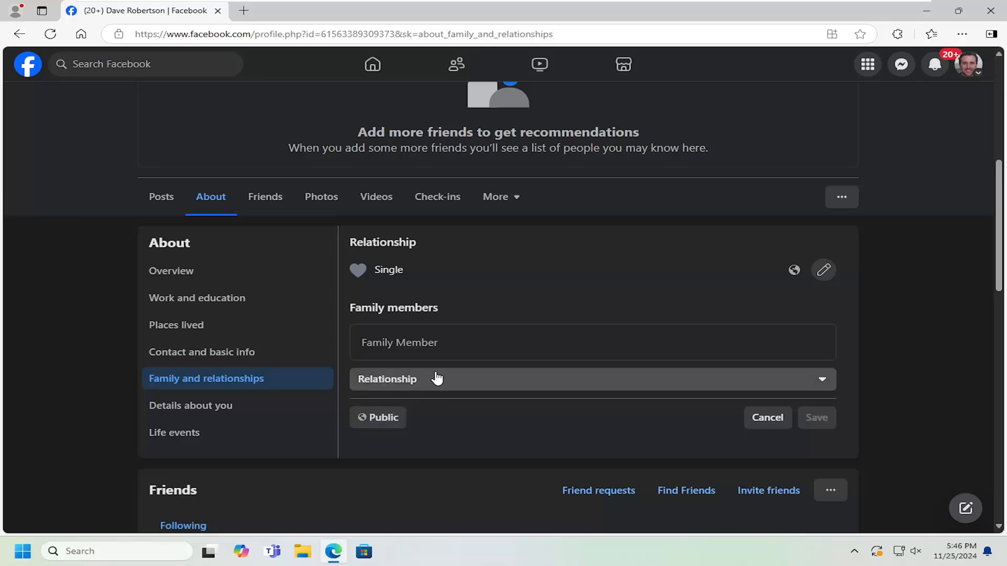
- Cancel the unsaved family member form and switch back to the Posts timeline
left_click(475, 343)
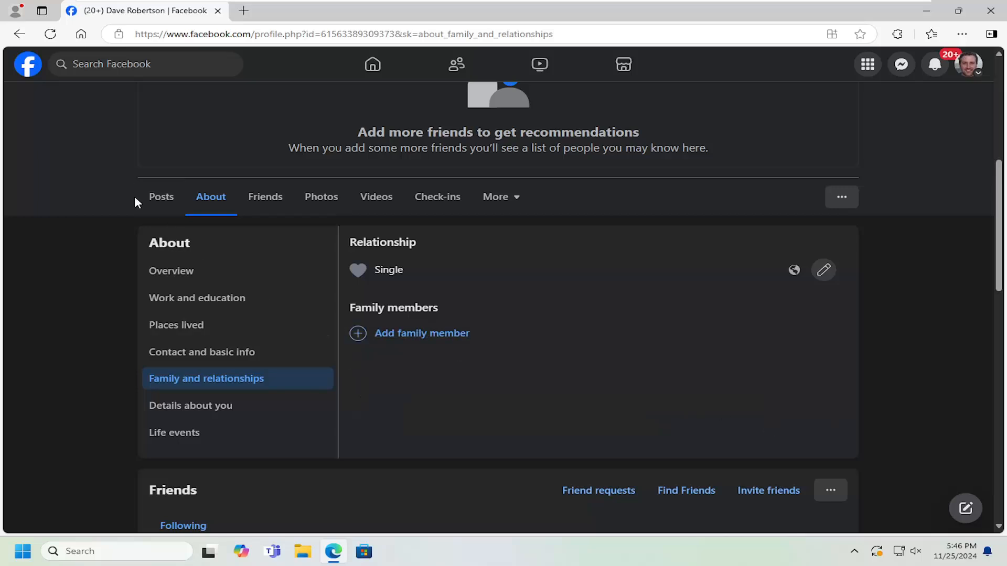
left_click(161, 197)
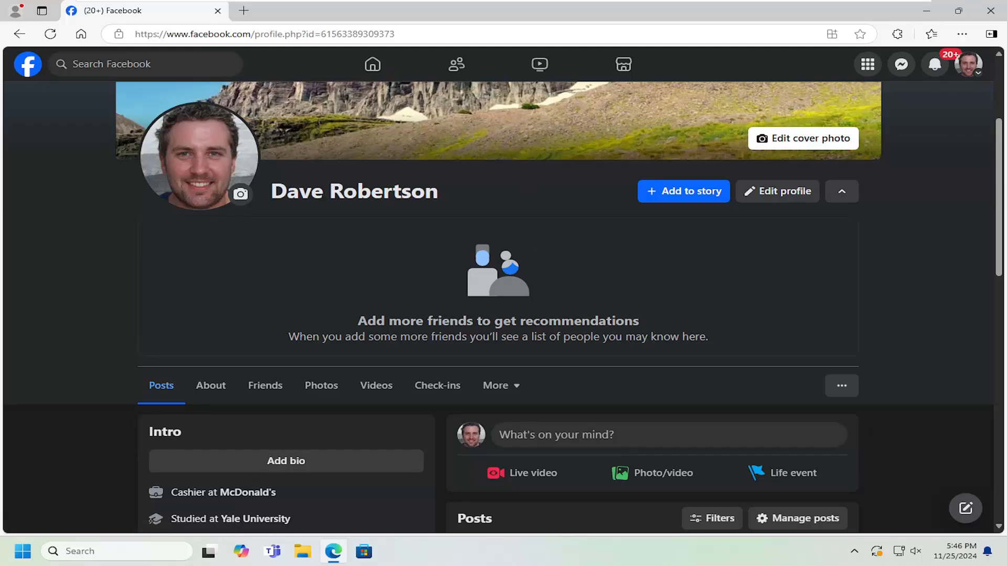